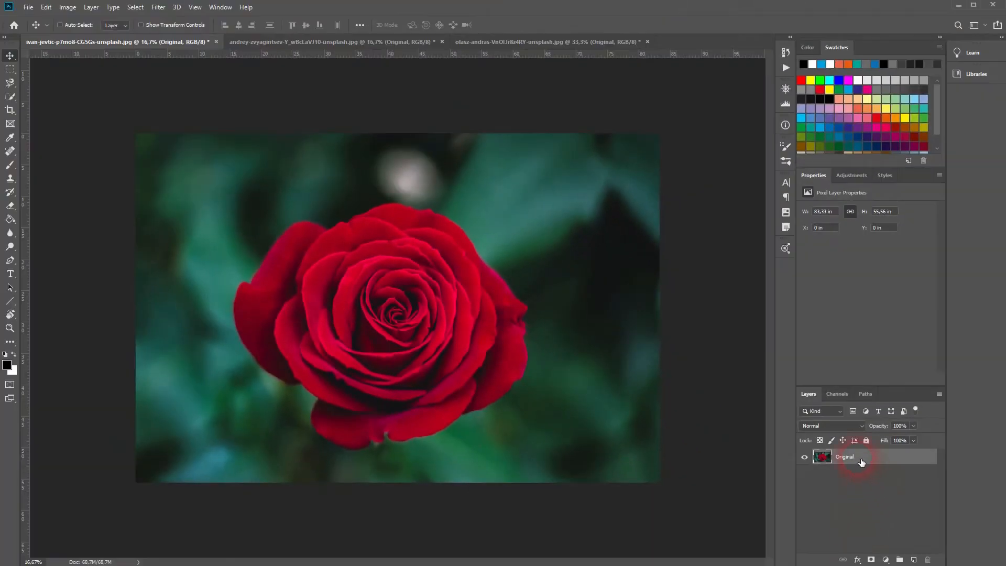
Convert the rose's Original layer into an embedded smart object
click(853, 456)
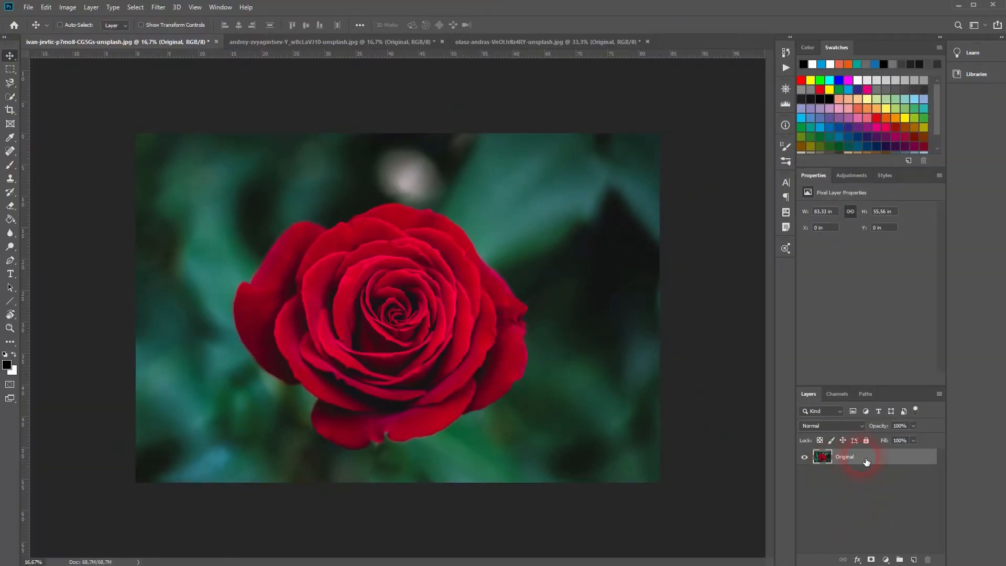
right_click(845, 455)
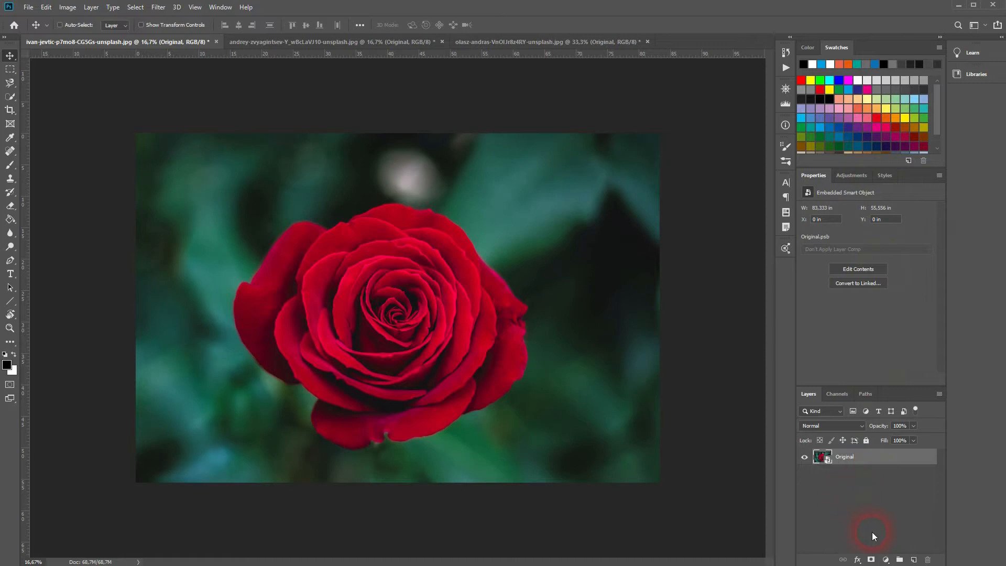
Add a Black & White adjustment layer and a Solarize smart filter on the rose's Original layer
click(886, 558)
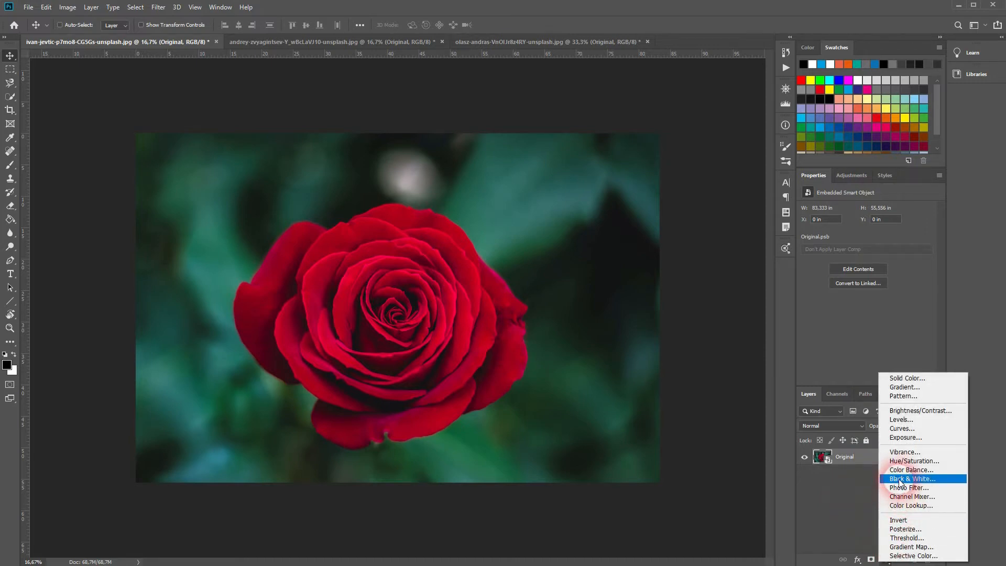
click(911, 479)
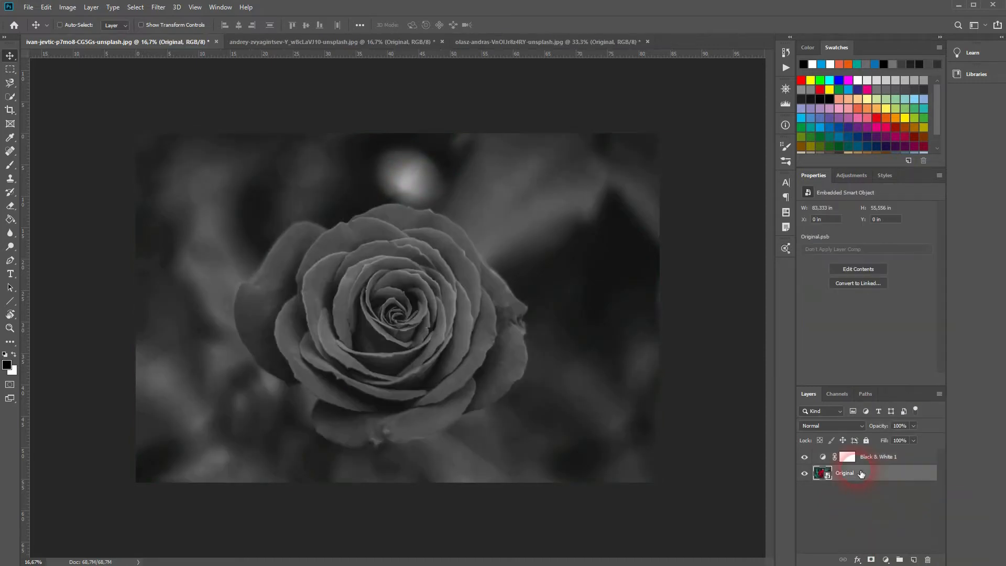
click(158, 8)
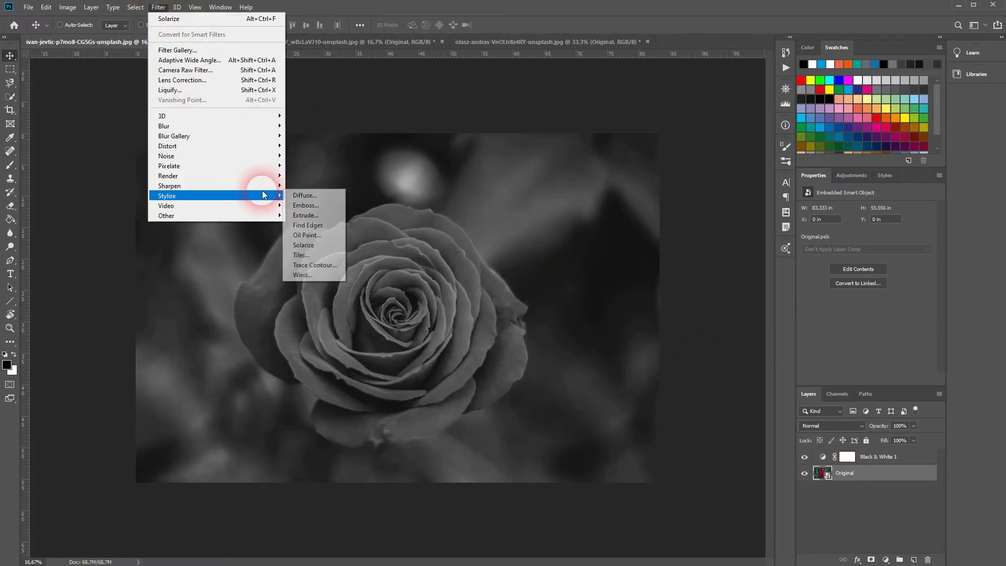
click(304, 245)
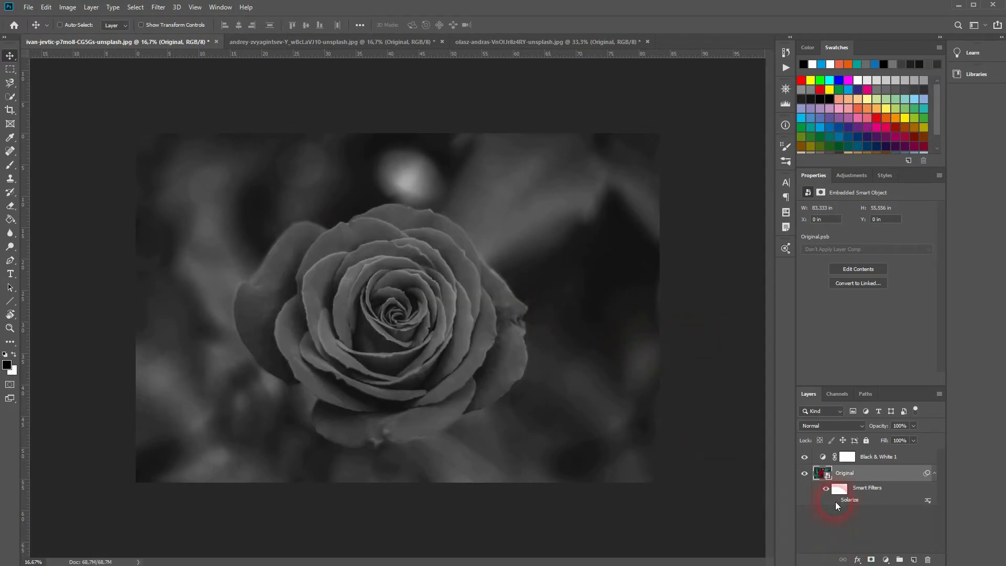
Raise Magentas and Cyans, max out Blues, and rebalance Greens in the rose's Black & White mix
click(878, 455)
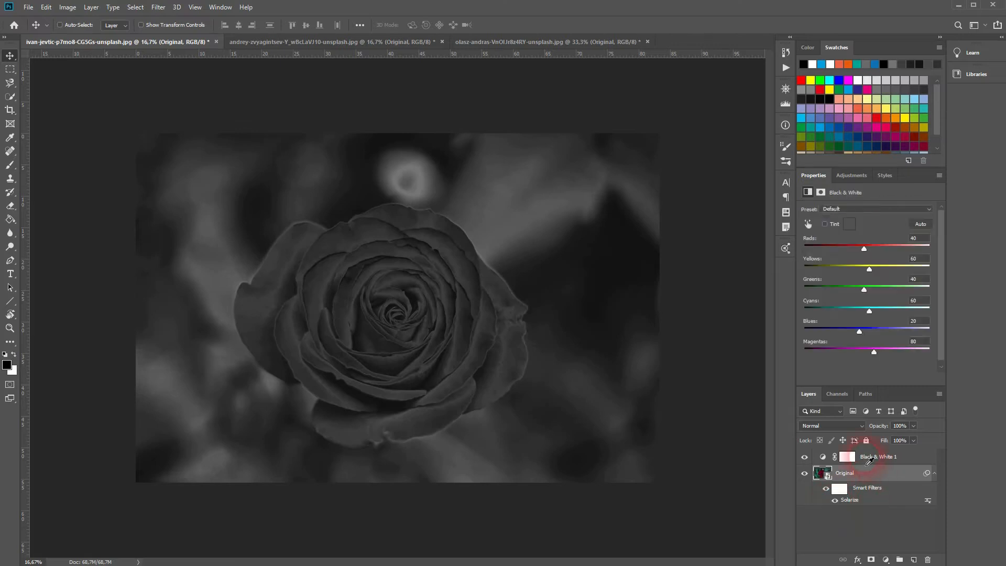
drag(873, 352, 894, 351)
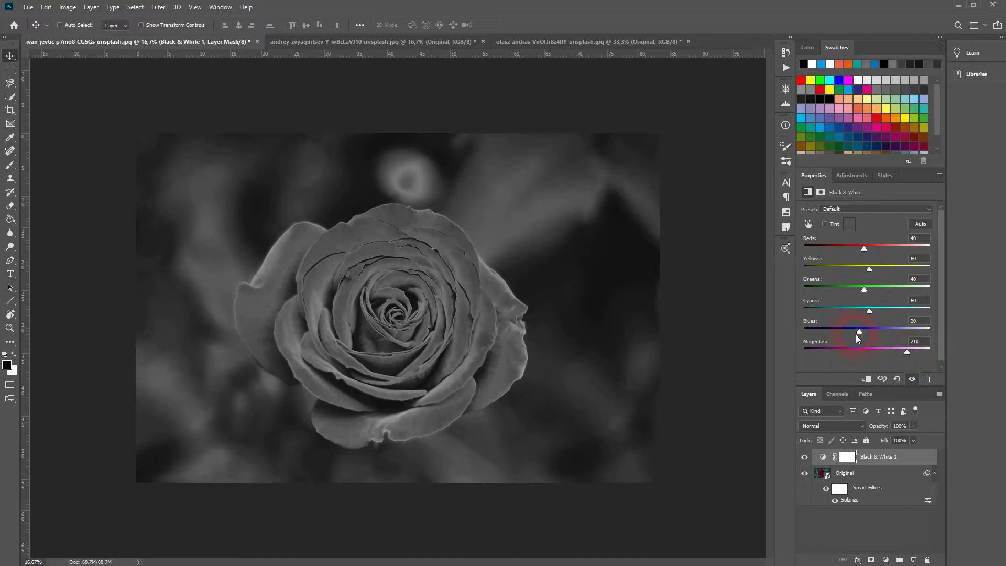
drag(858, 331, 930, 331)
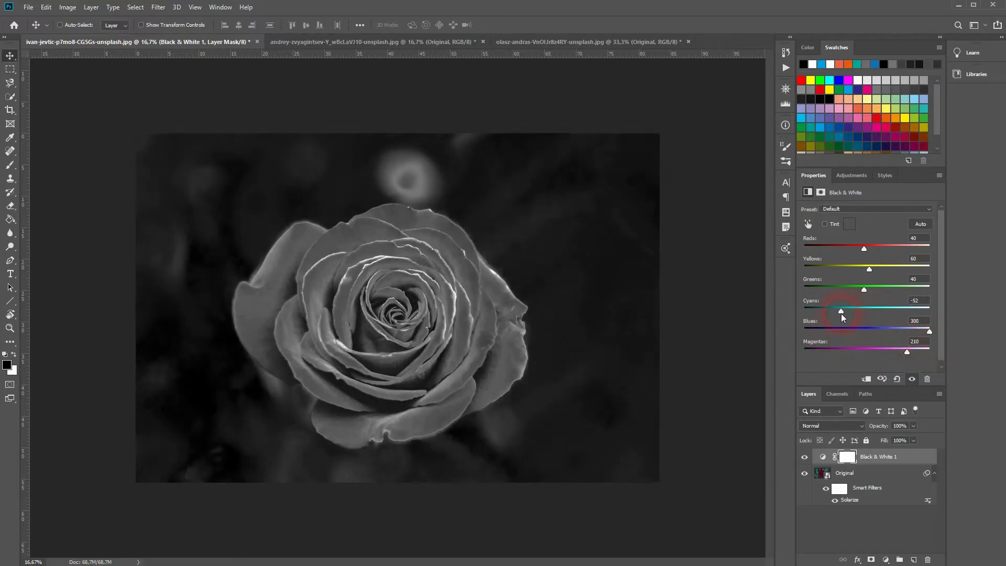
drag(841, 311, 889, 312)
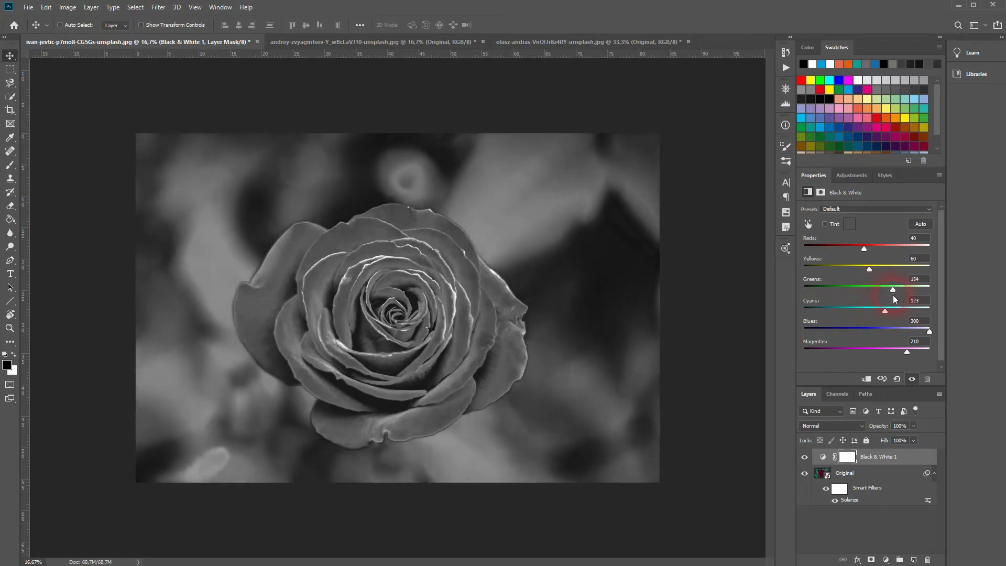
drag(892, 289, 835, 289)
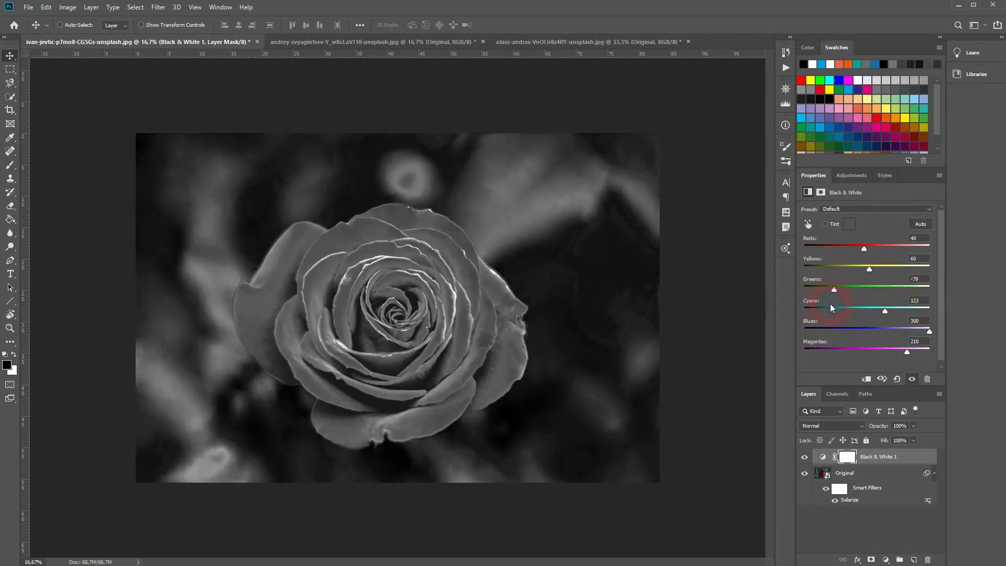
drag(834, 289, 890, 289)
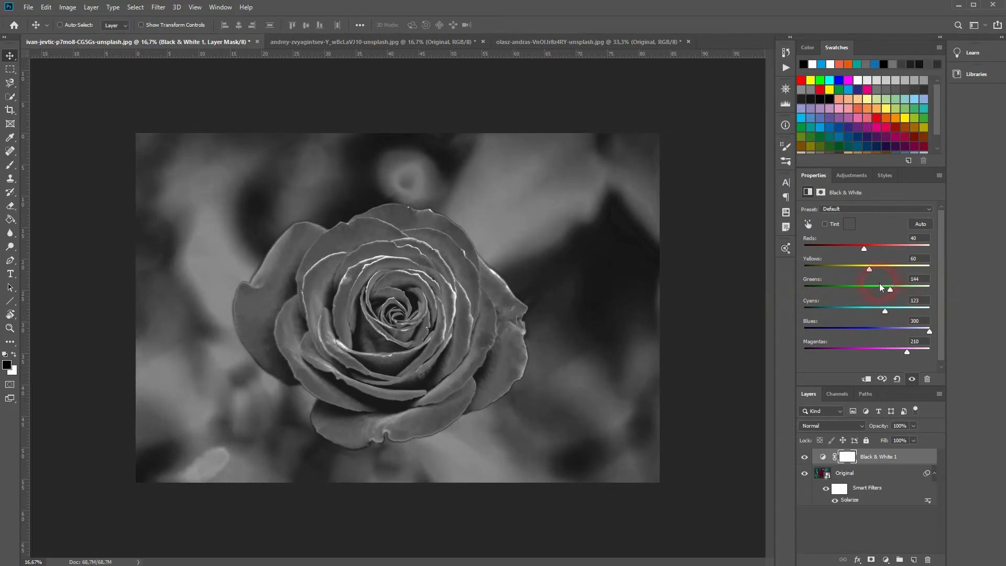
Lower Yellows and Reds for a silvery solarized rose, then move to the portrait photo
drag(868, 269, 930, 269)
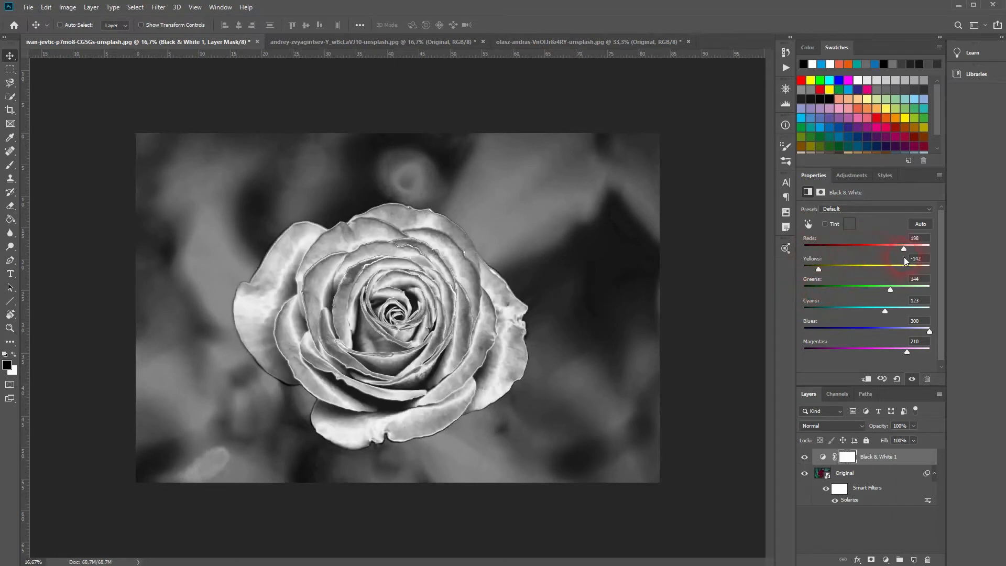
drag(903, 250, 871, 249)
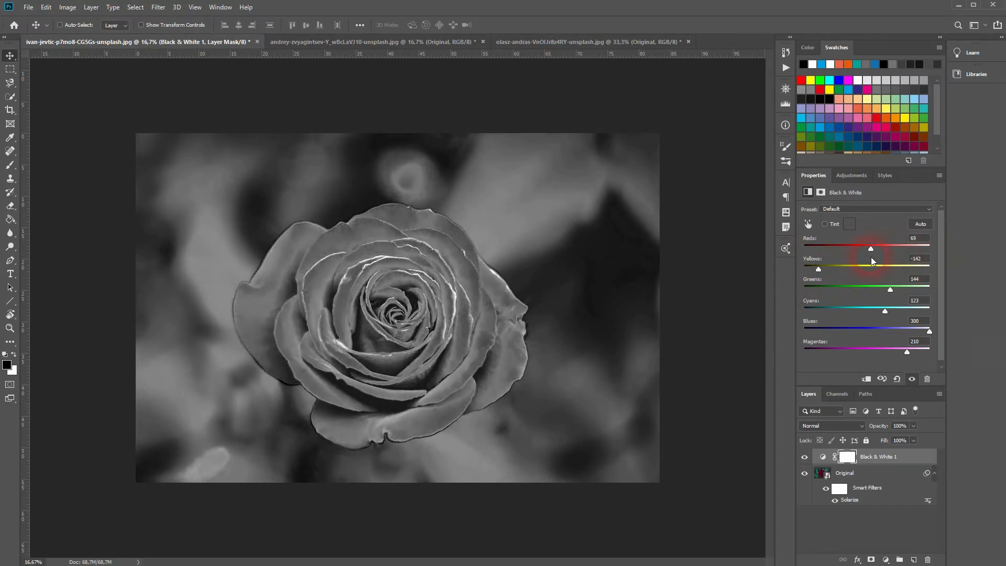
drag(871, 248, 891, 248)
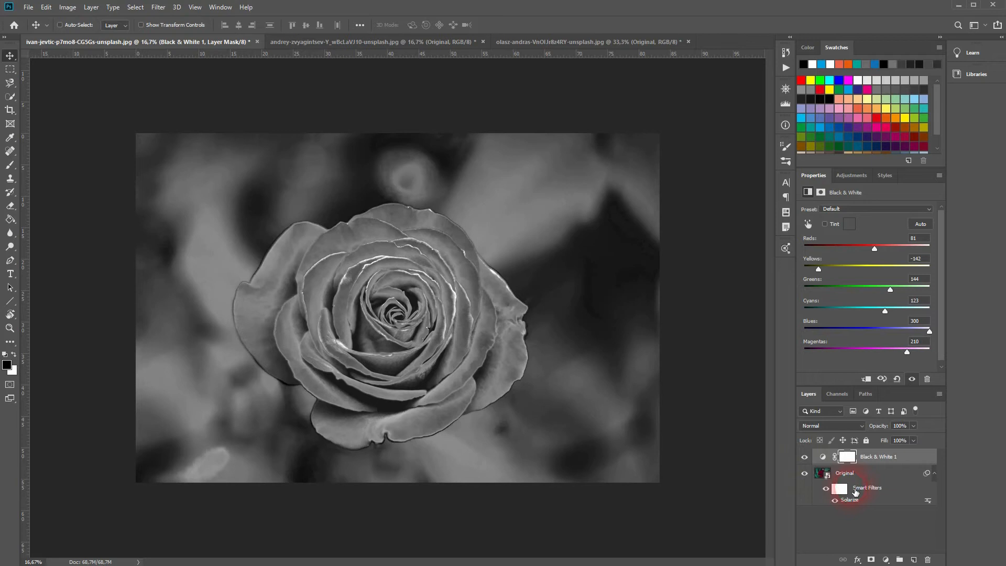
click(375, 42)
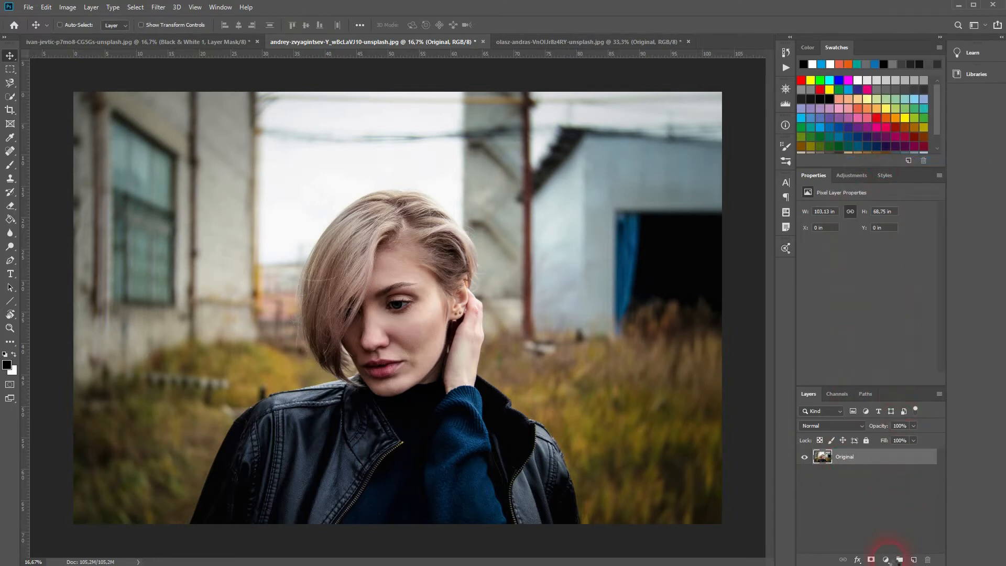
Add a Black & White adjustment layer and a Solarize smart filter to the portrait
click(884, 560)
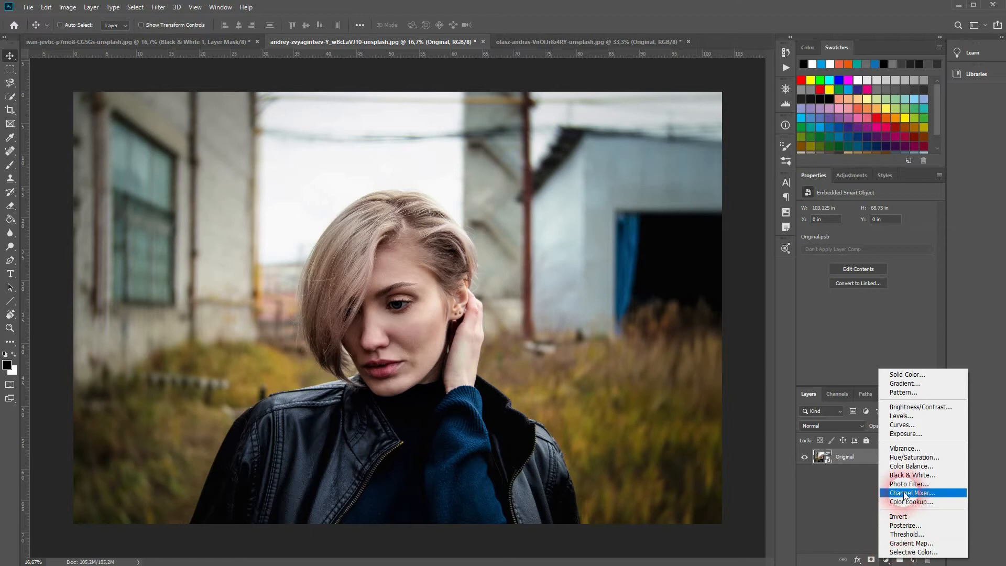
click(911, 475)
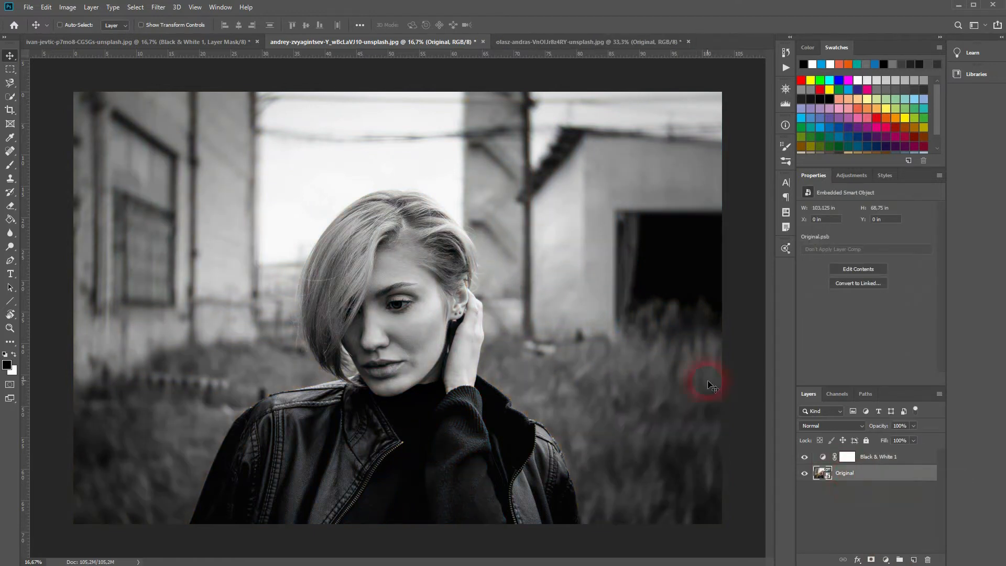
click(158, 8)
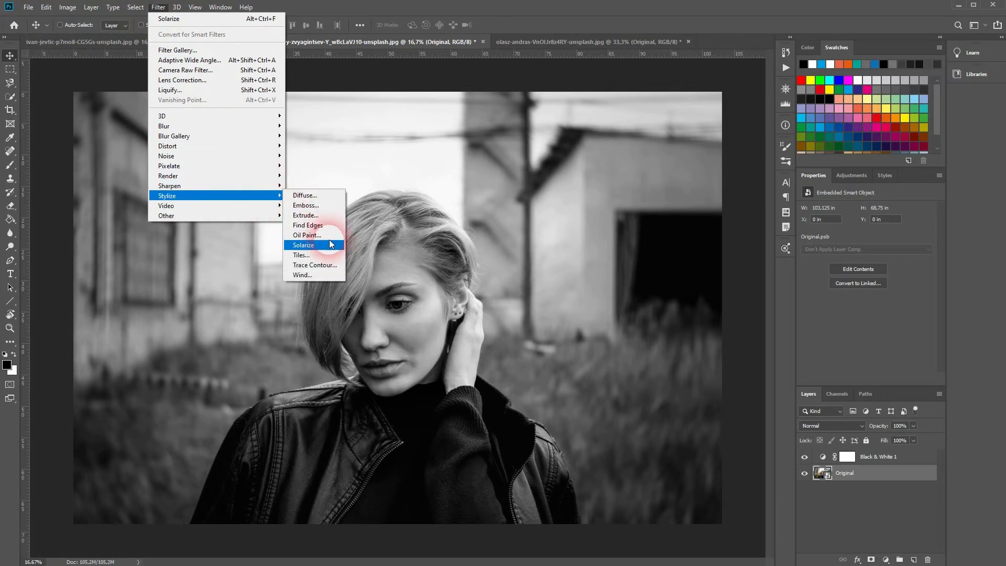
click(303, 245)
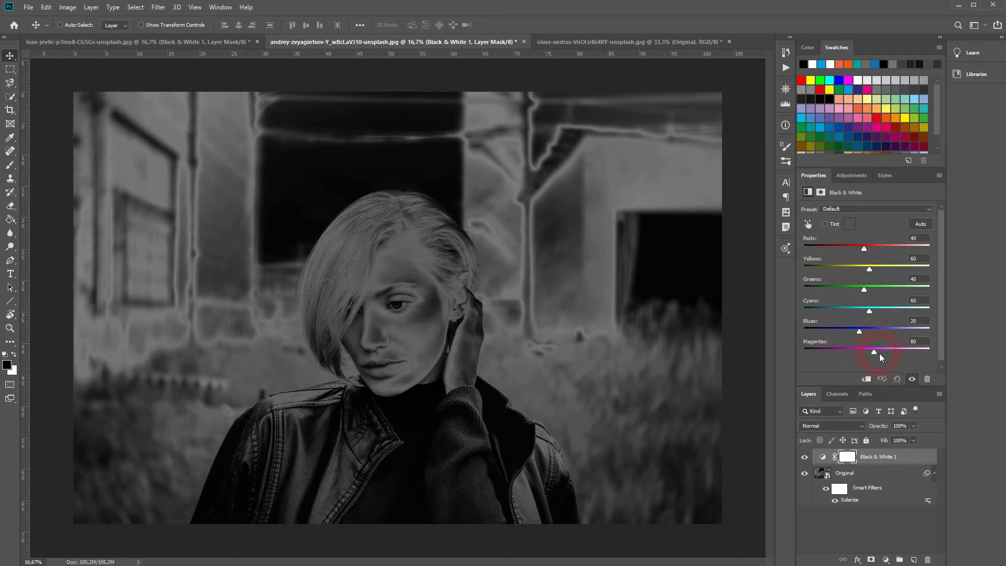
Raise Magentas, Blues, Cyans, Greens and Yellows and lower Reds in the portrait's Black & White mix
drag(873, 352, 910, 352)
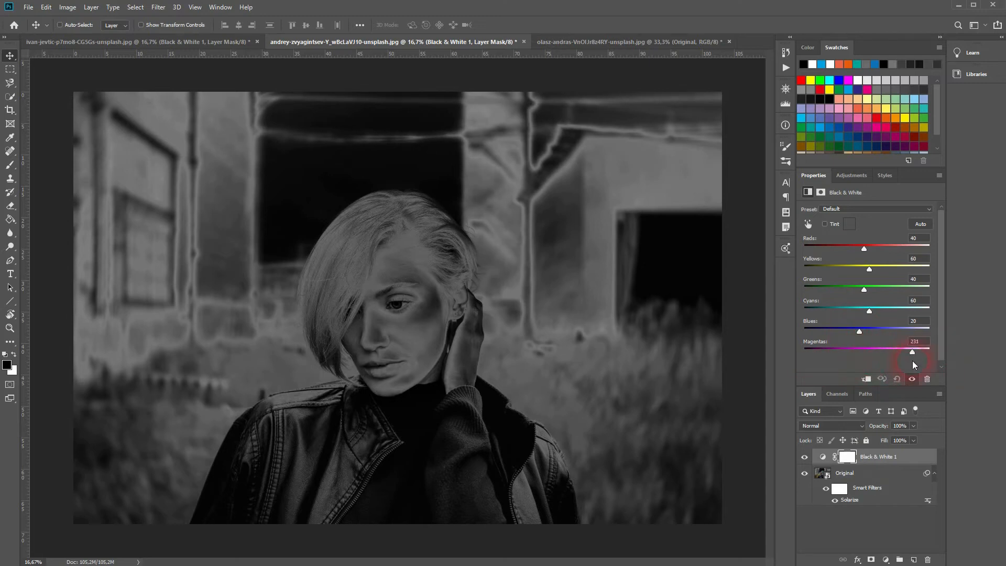
drag(858, 330, 895, 330)
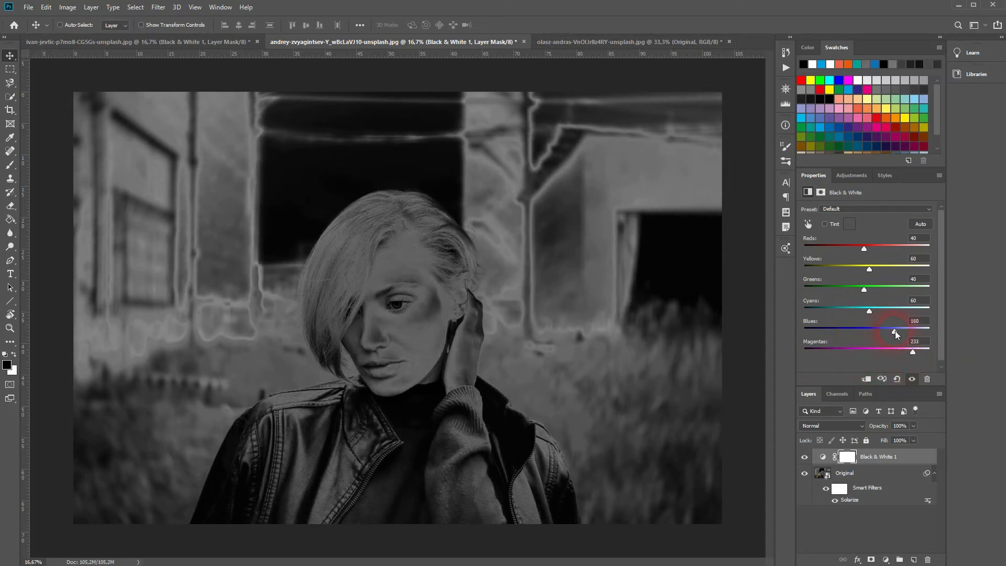
drag(896, 331, 873, 331)
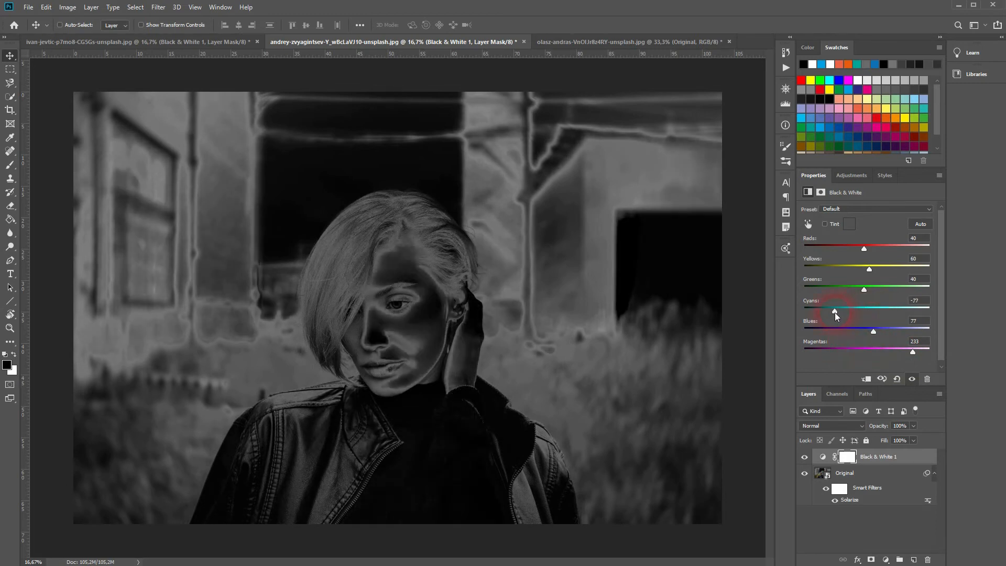
drag(834, 311, 863, 311)
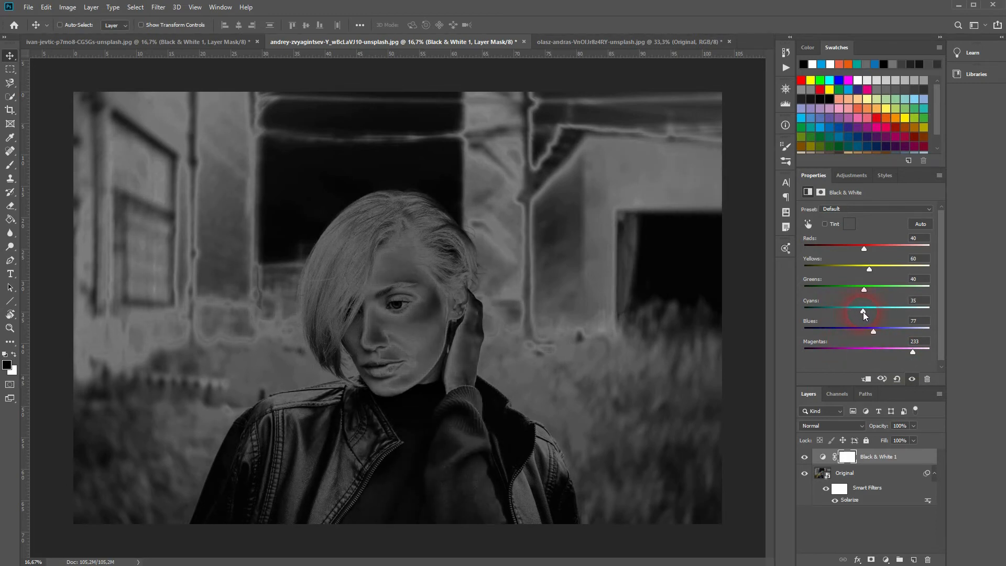
drag(863, 290, 873, 289)
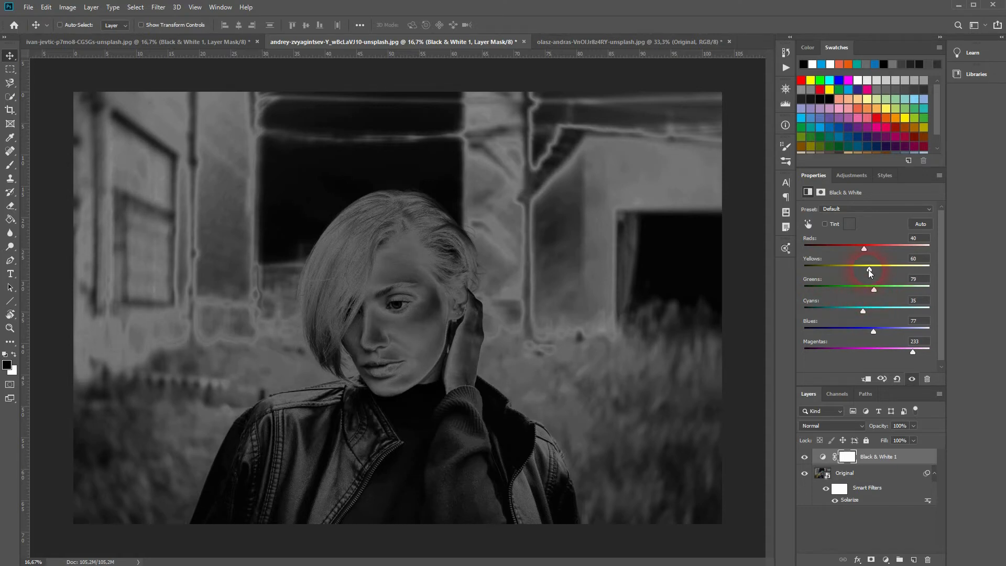
drag(867, 269, 895, 269)
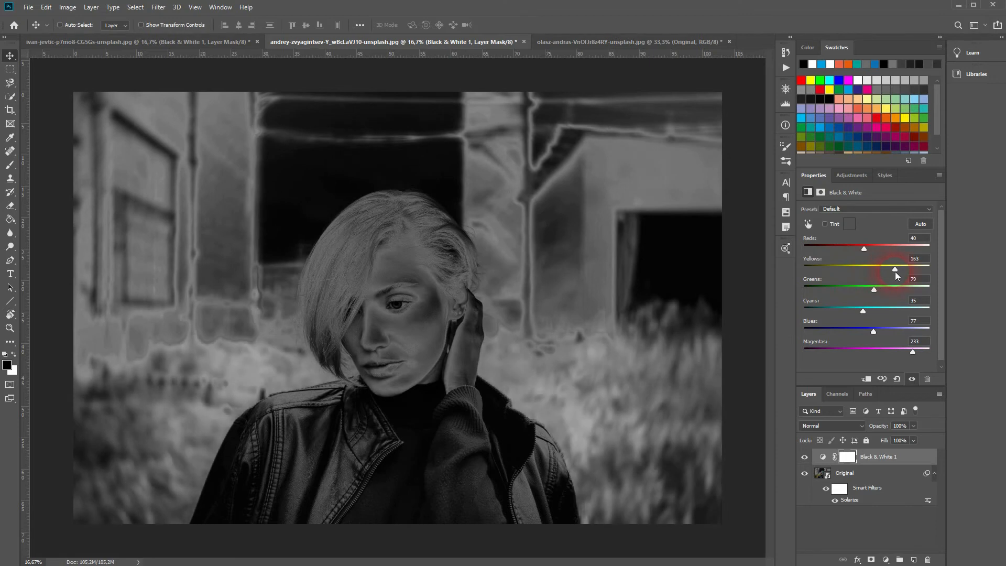
drag(862, 248, 827, 248)
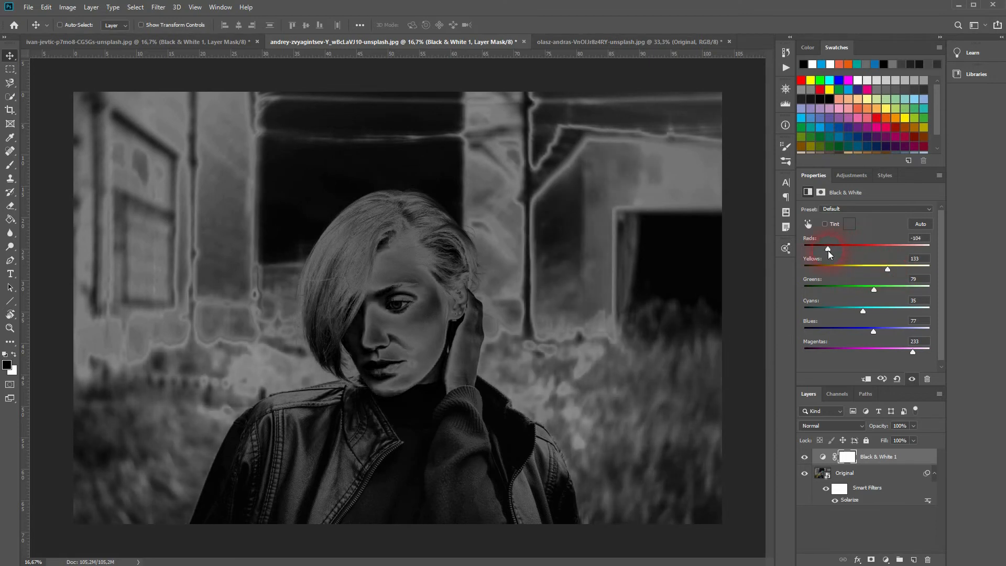
drag(827, 250, 870, 249)
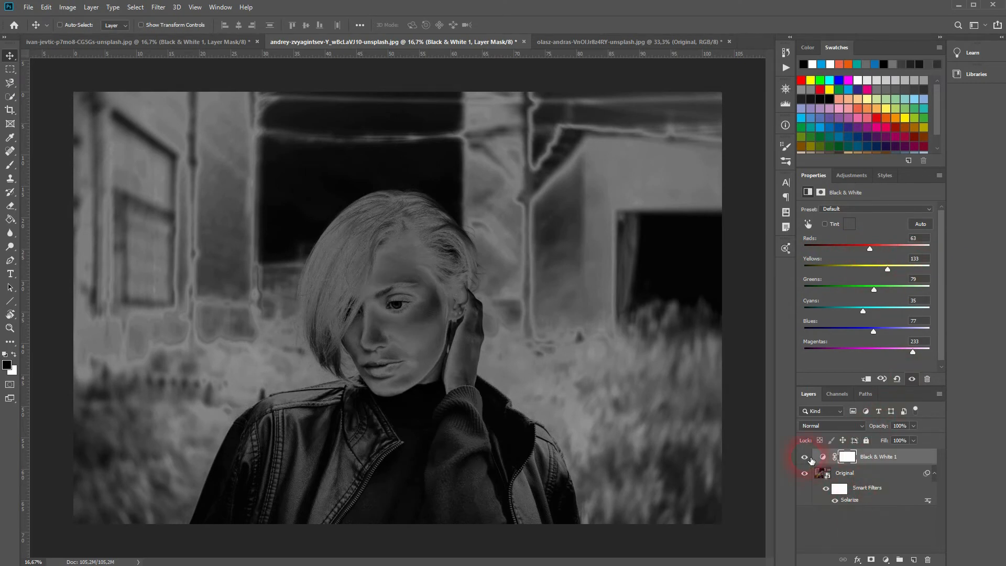
Switch to the third document, the woman blowing flower petals
click(804, 456)
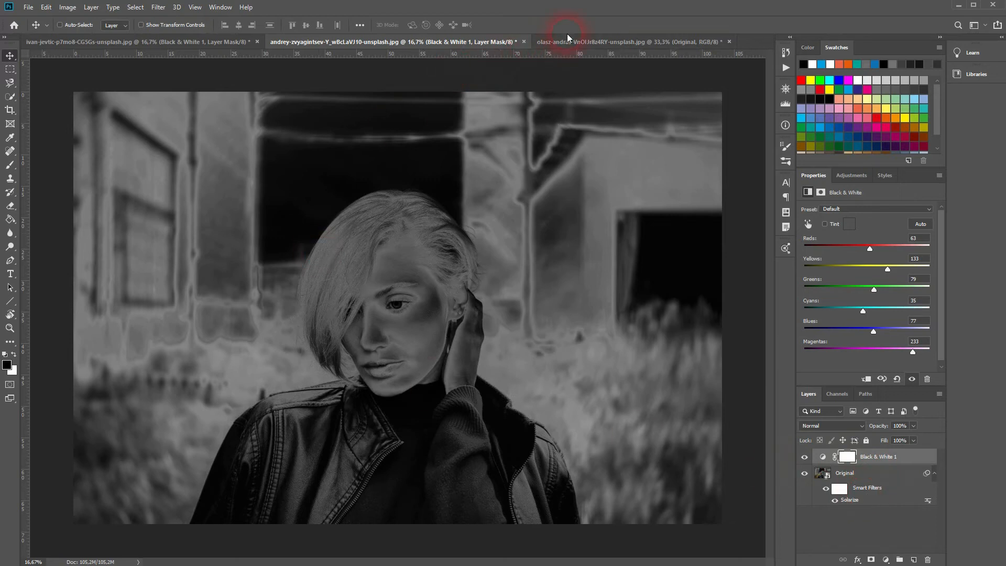
click(604, 42)
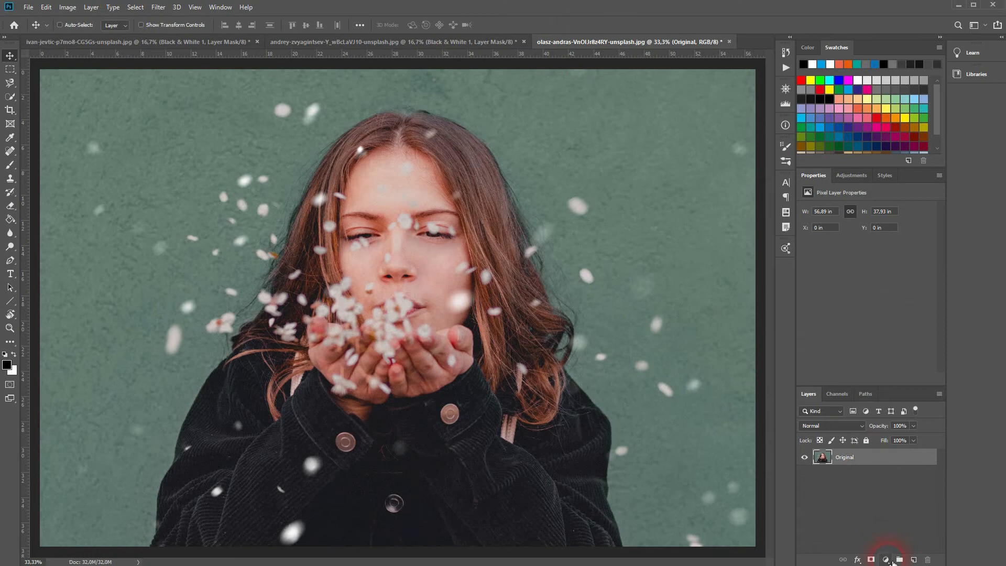
Add Curves and Black & White adjustment layers above the petals photo and select Curves 1 to edit
click(887, 559)
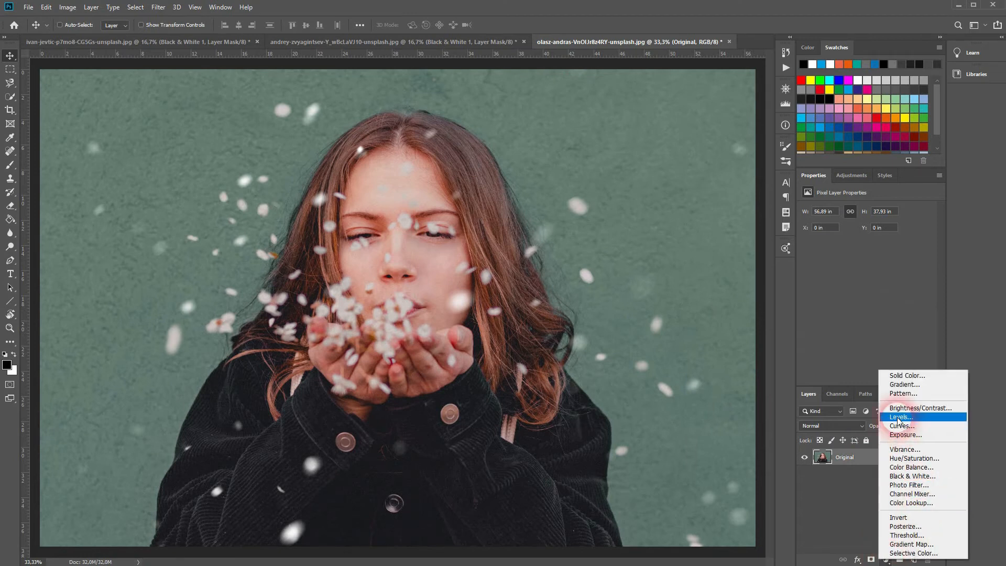
click(902, 425)
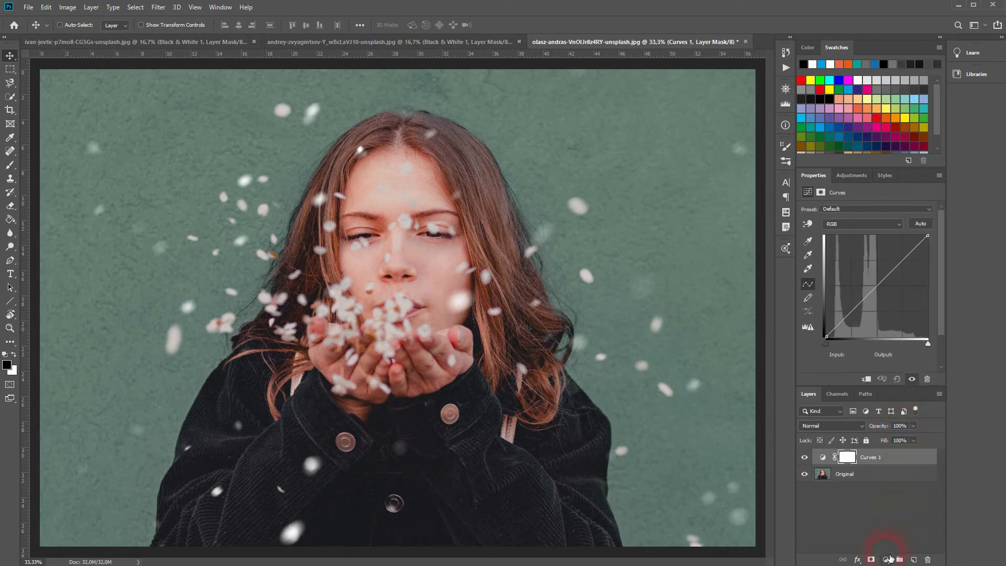
click(885, 558)
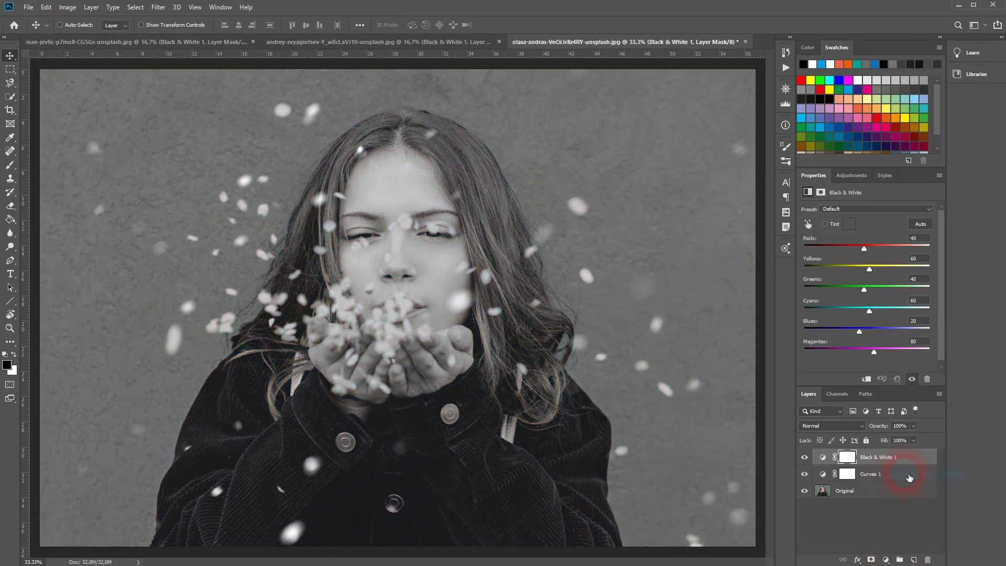
click(870, 473)
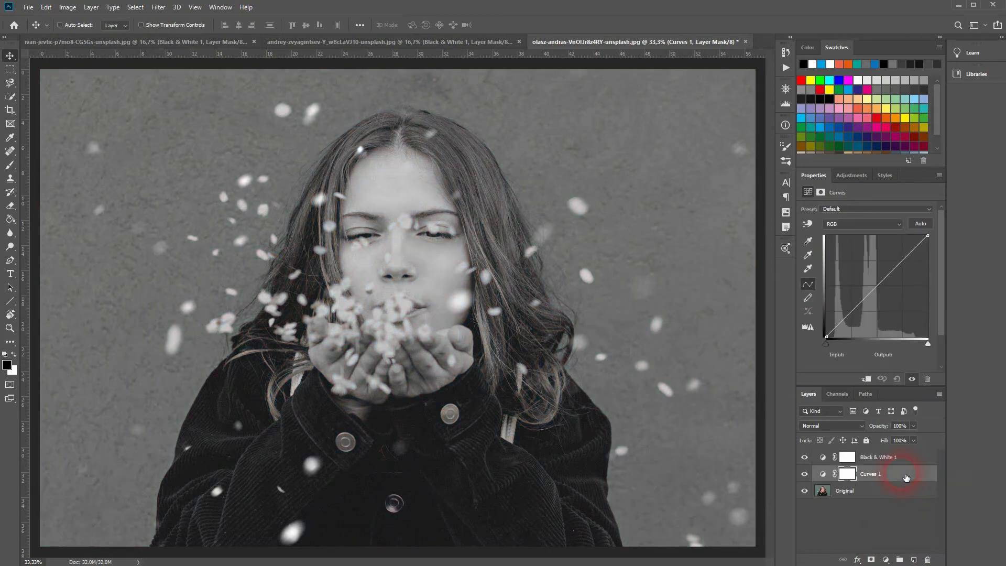
click(846, 473)
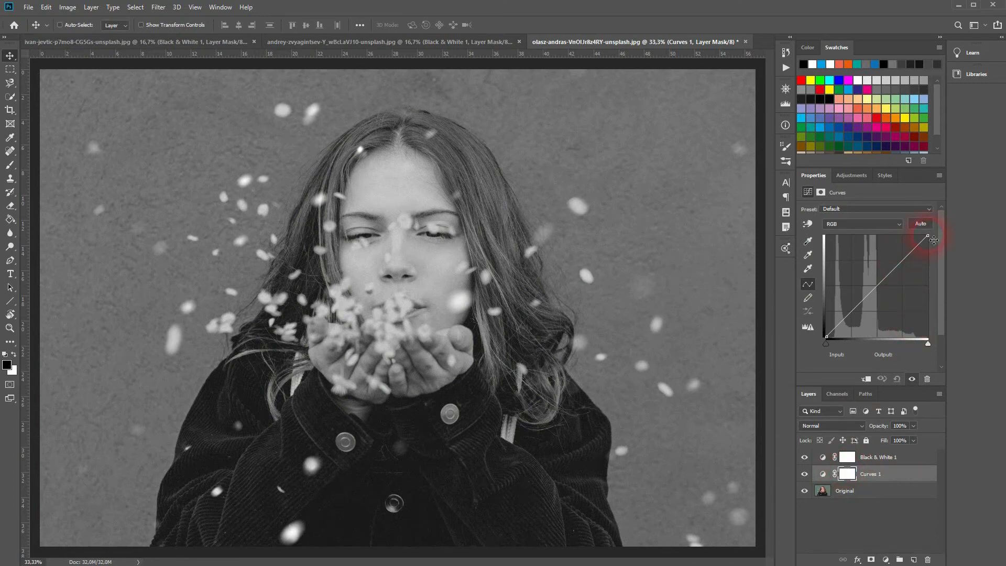
Drop the white point to output 0 and lift the midpoint into an arch peak
drag(934, 239, 930, 292)
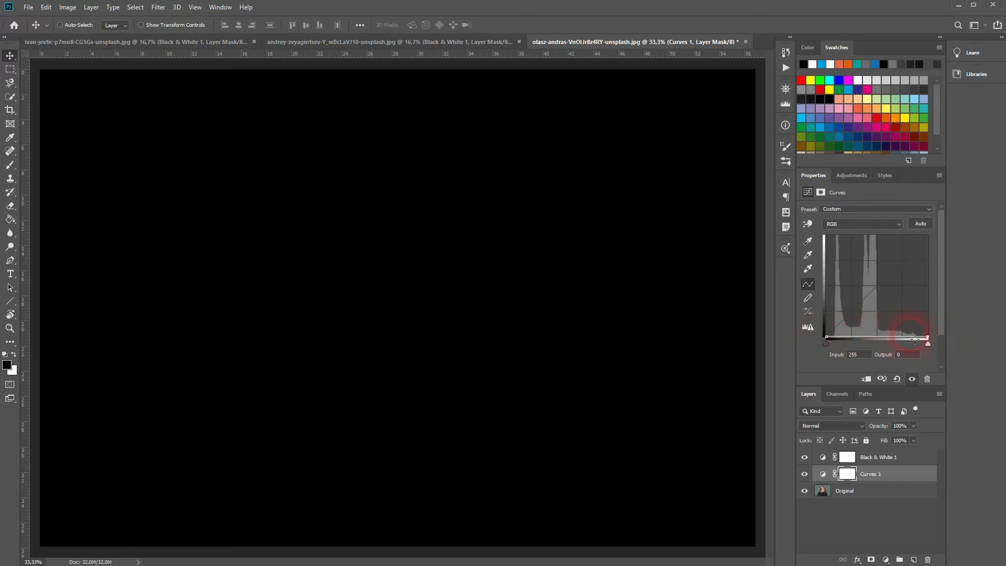
drag(924, 338, 878, 297)
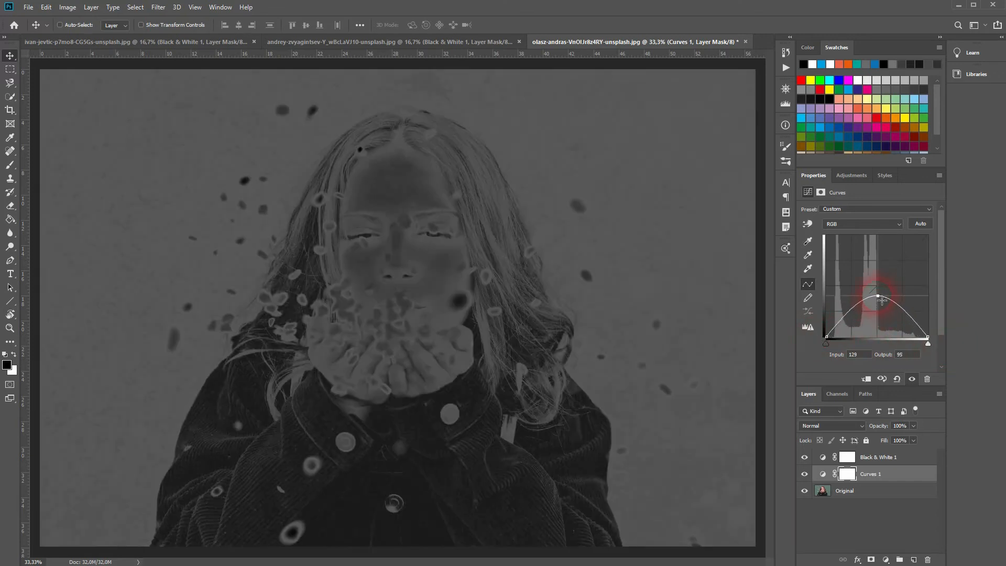
drag(877, 298, 879, 271)
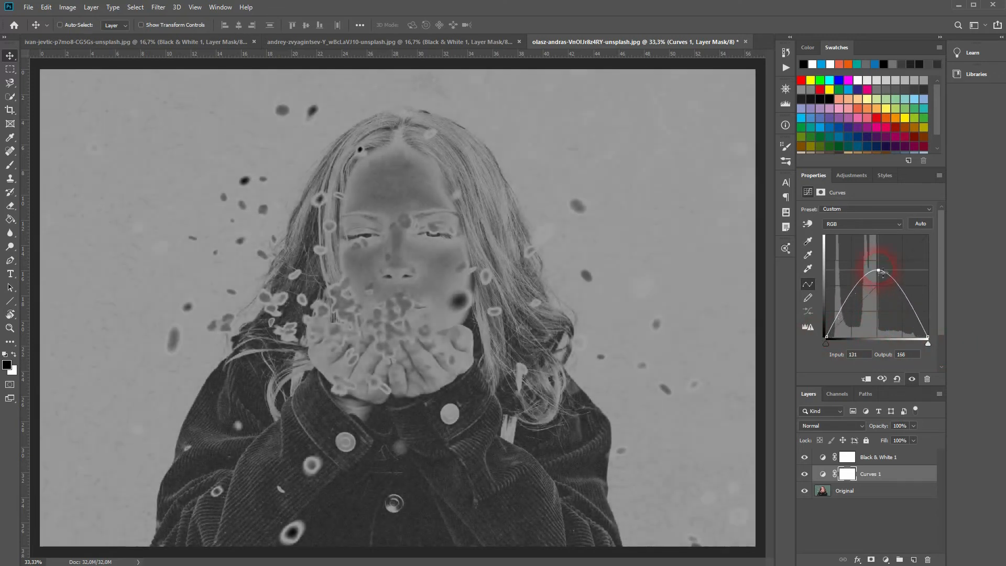
drag(879, 270, 877, 236)
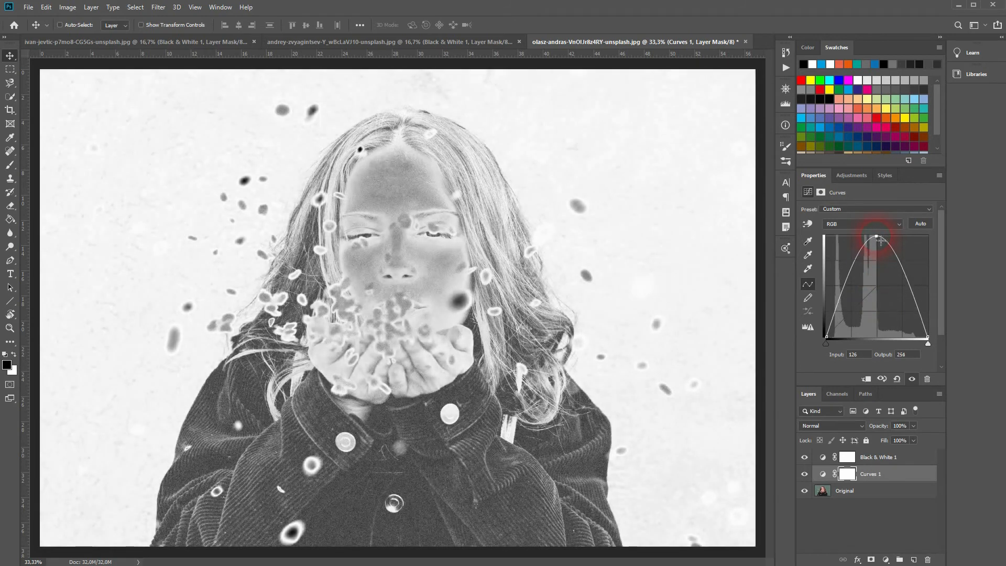
drag(877, 238, 883, 287)
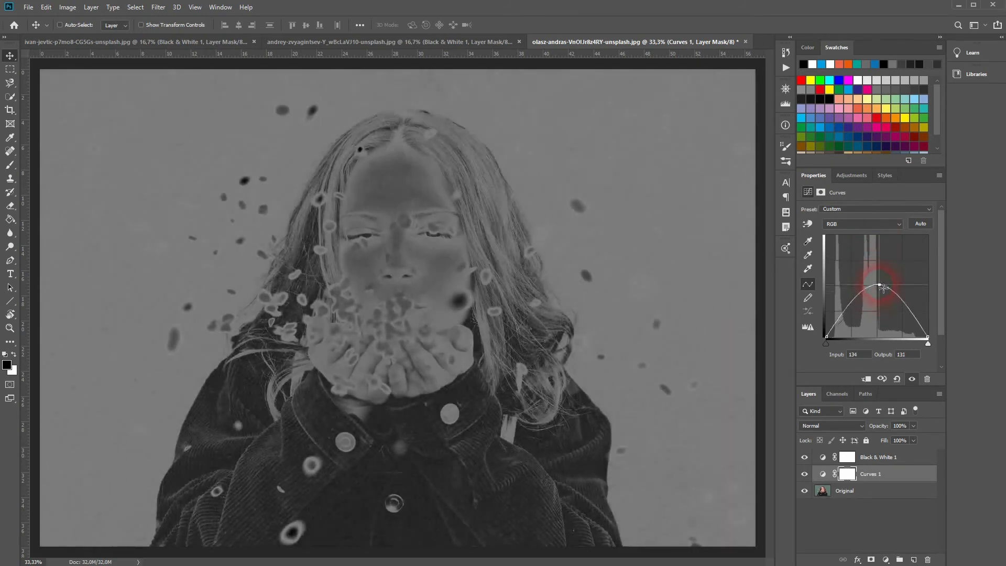
drag(884, 287, 878, 278)
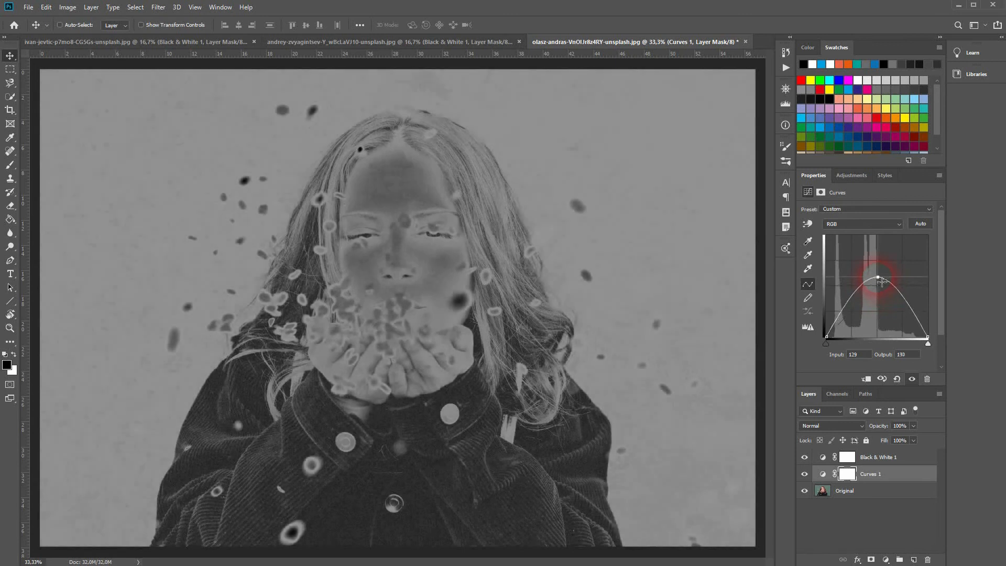
Add a point on the right slope of the arch and settle it slightly lower to soften the darks
drag(878, 276, 916, 313)
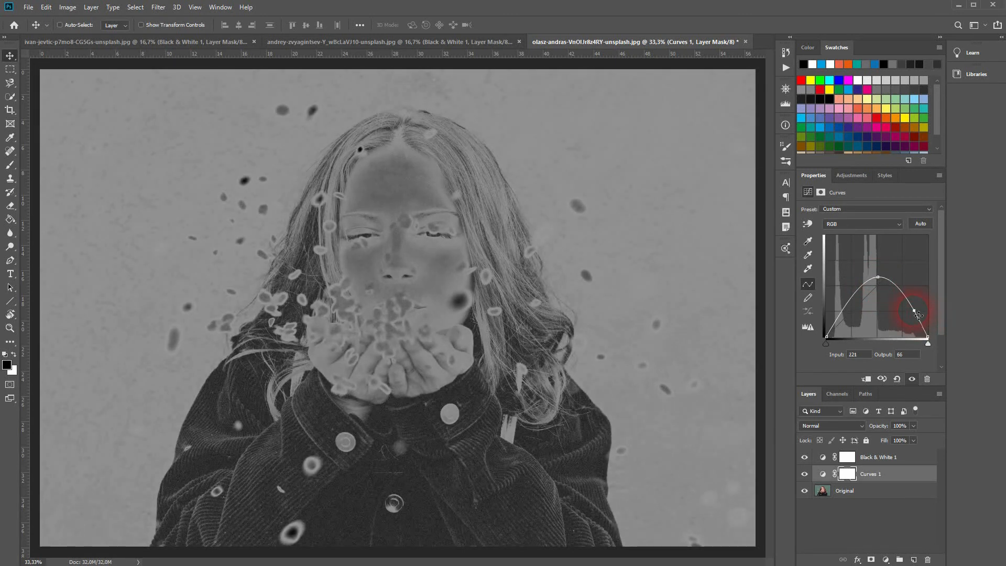
drag(914, 313, 898, 321)
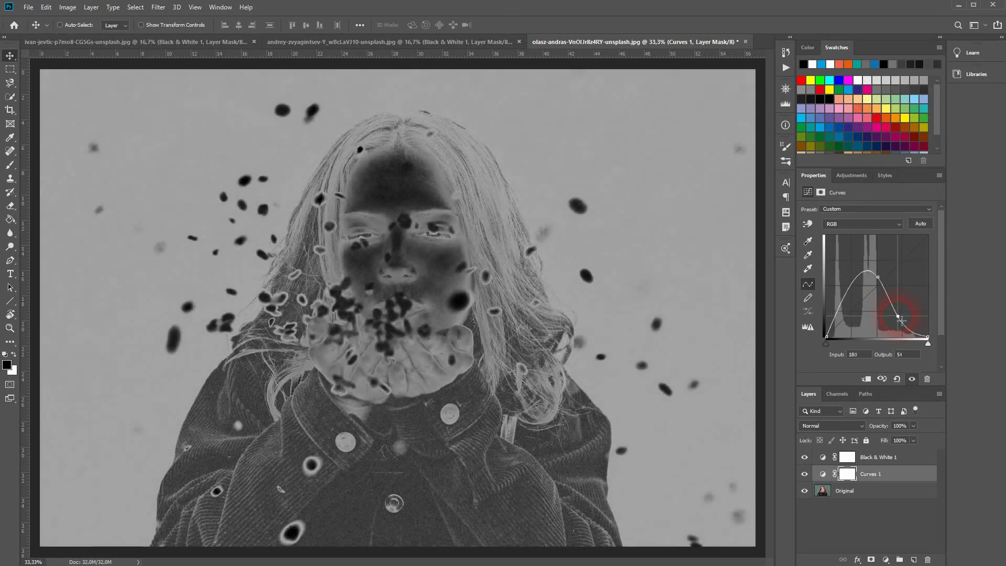
drag(900, 320, 891, 318)
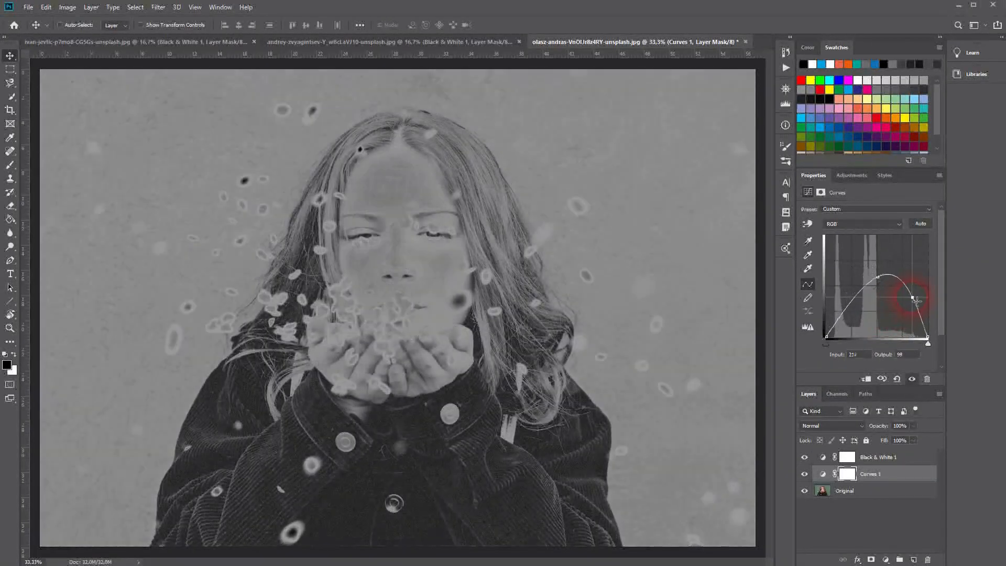
Nudge the right curve point up and back for brighter petals
drag(915, 301, 924, 293)
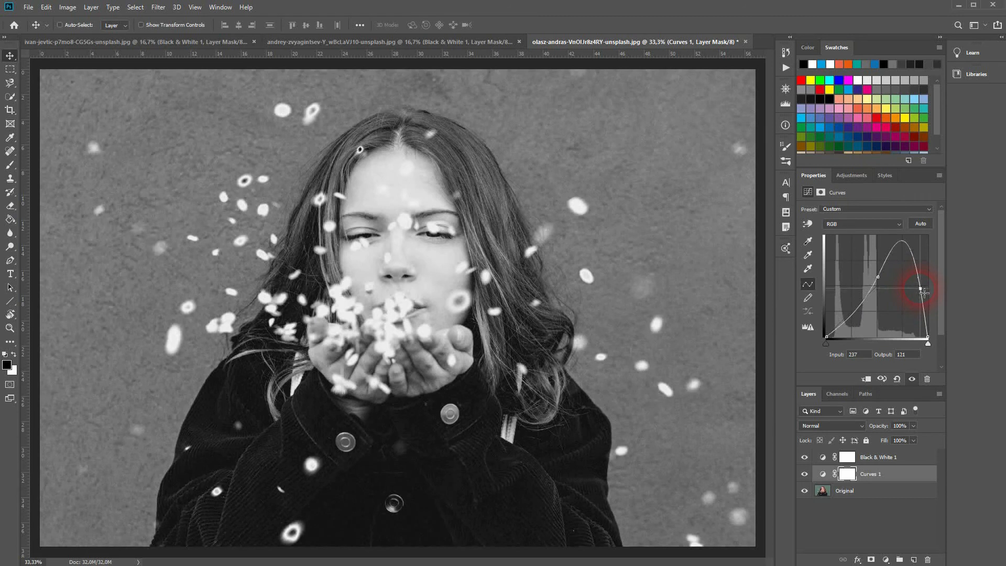
drag(925, 290, 916, 297)
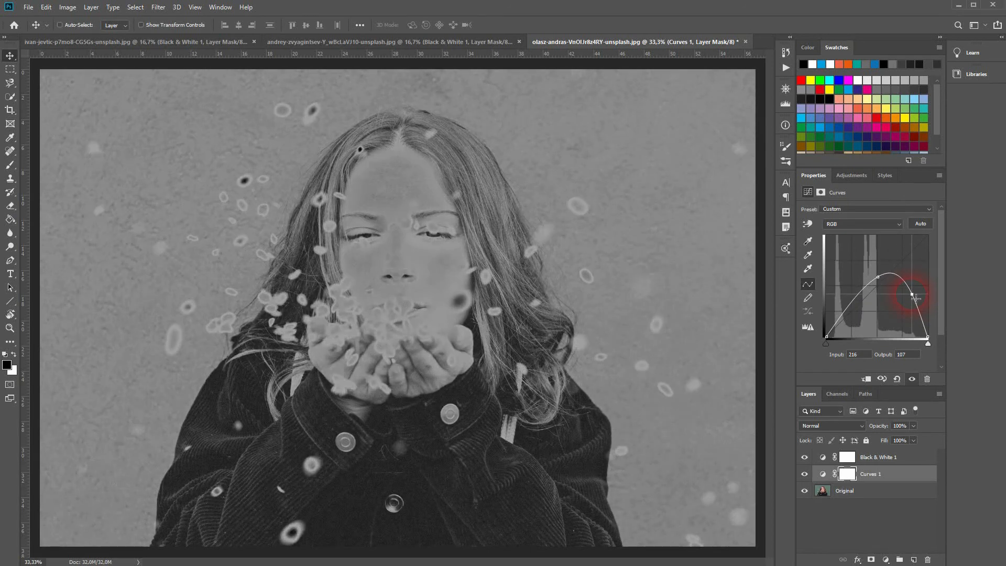
Add a left-slope point and settle it at a gentle lift around input 65
drag(914, 295, 856, 307)
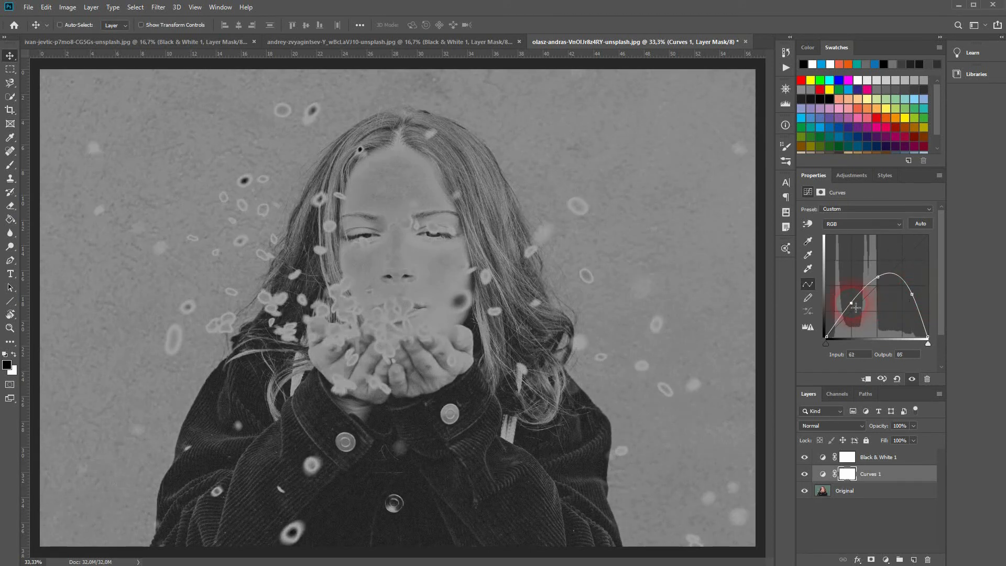
drag(856, 307, 831, 300)
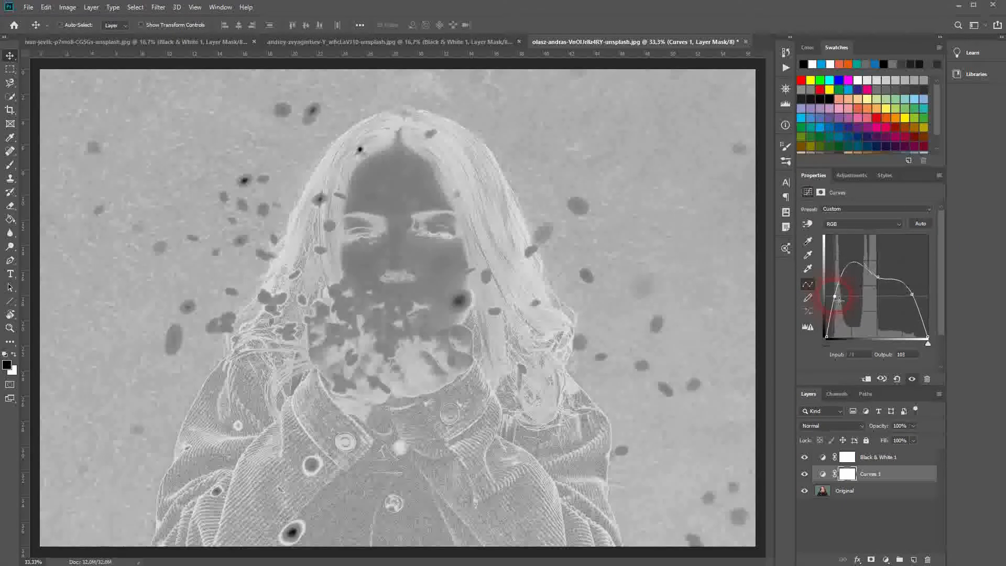
drag(837, 297, 879, 320)
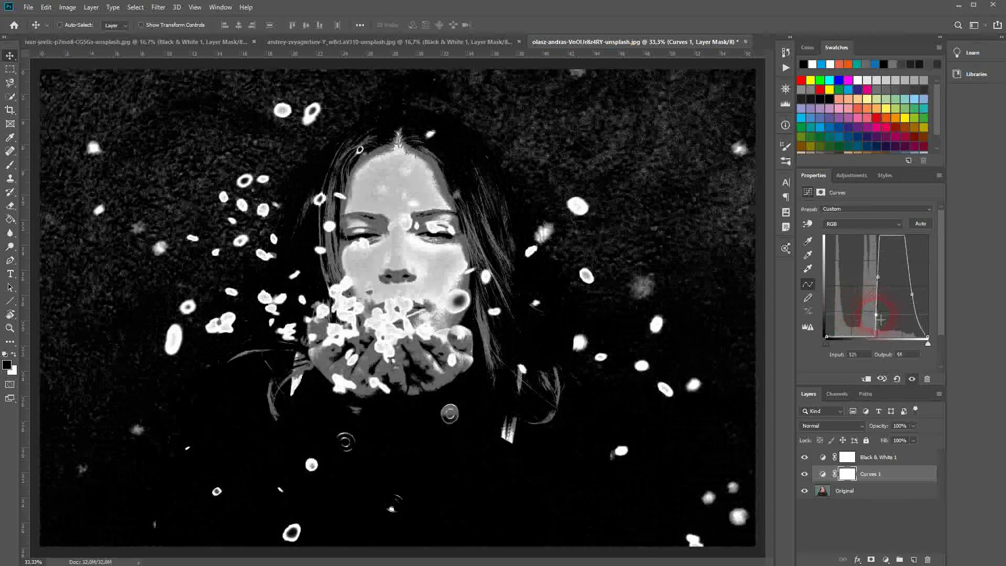
drag(881, 320, 853, 311)
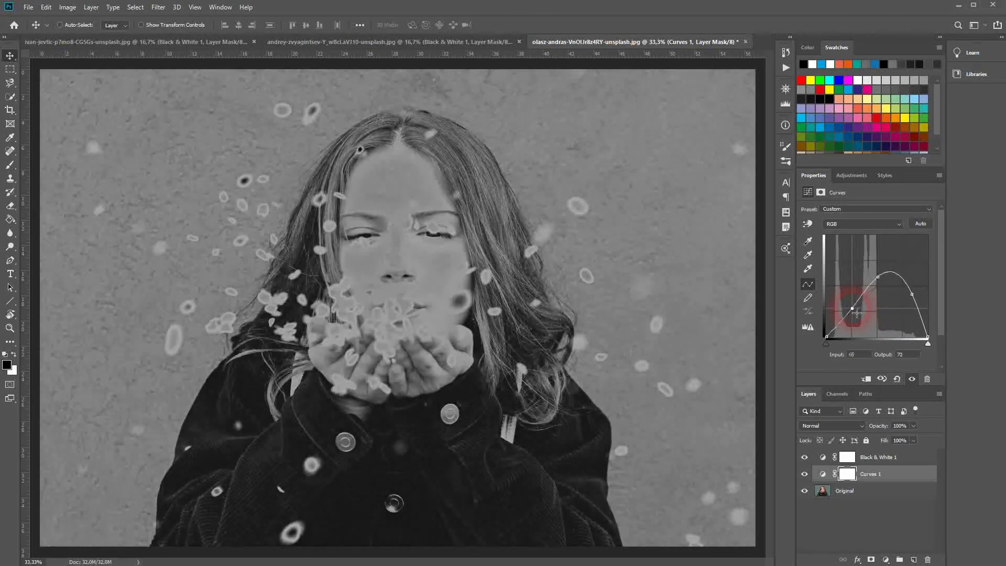
drag(856, 310, 853, 313)
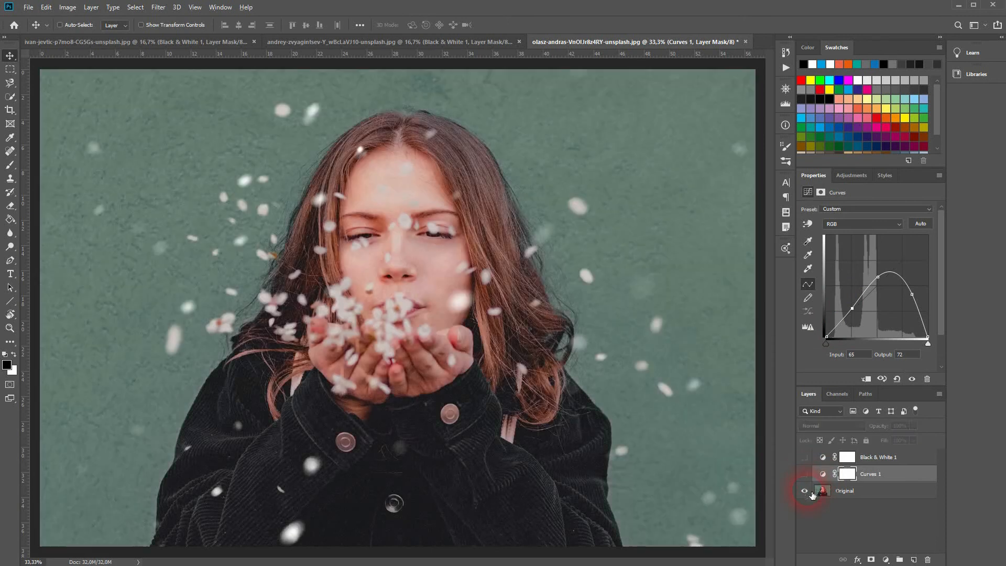
Restore the adjustments' visibility, then add a point at the arch's peak and lower it slightly
click(803, 490)
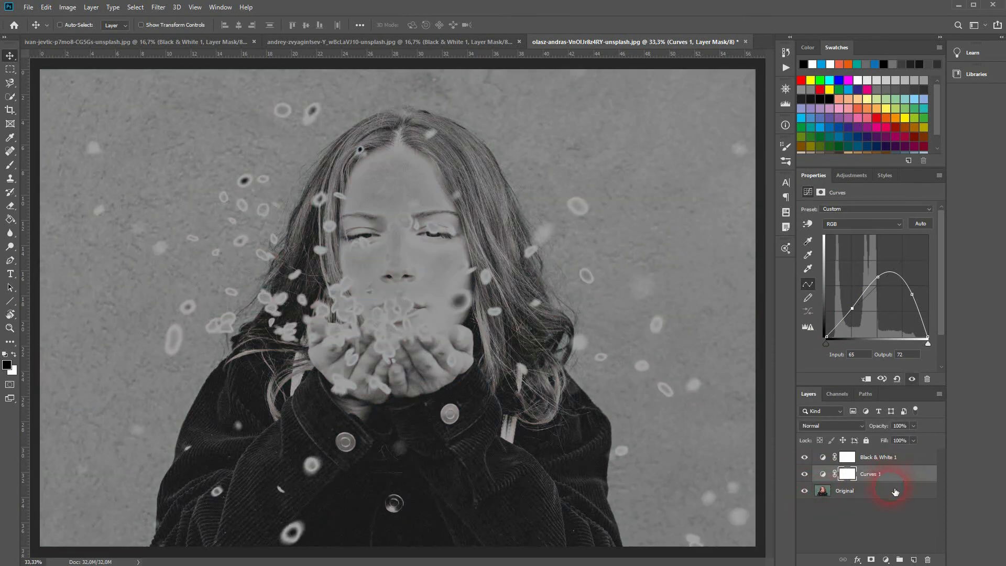
mouse_move(850, 519)
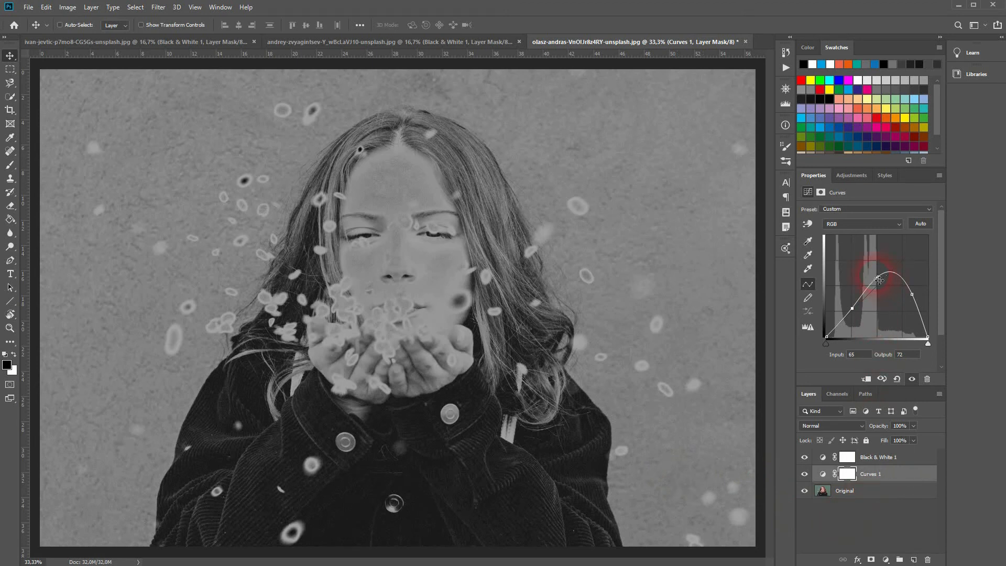
drag(880, 281, 882, 287)
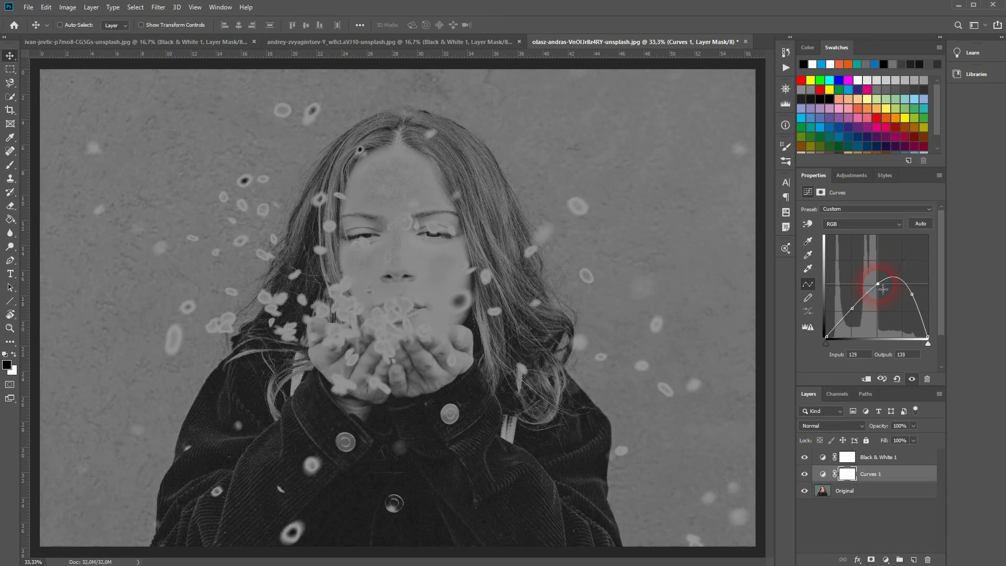
drag(882, 285, 889, 285)
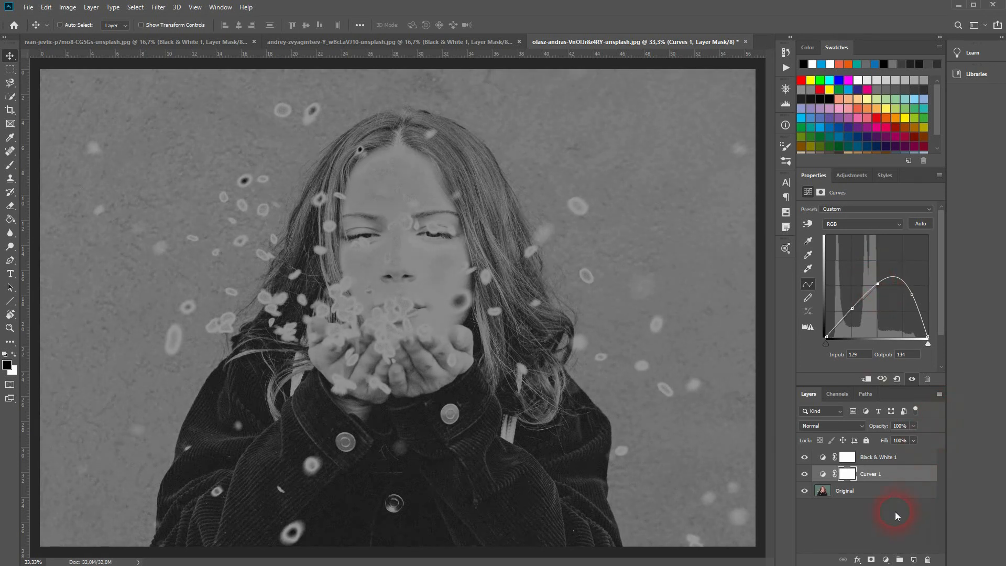